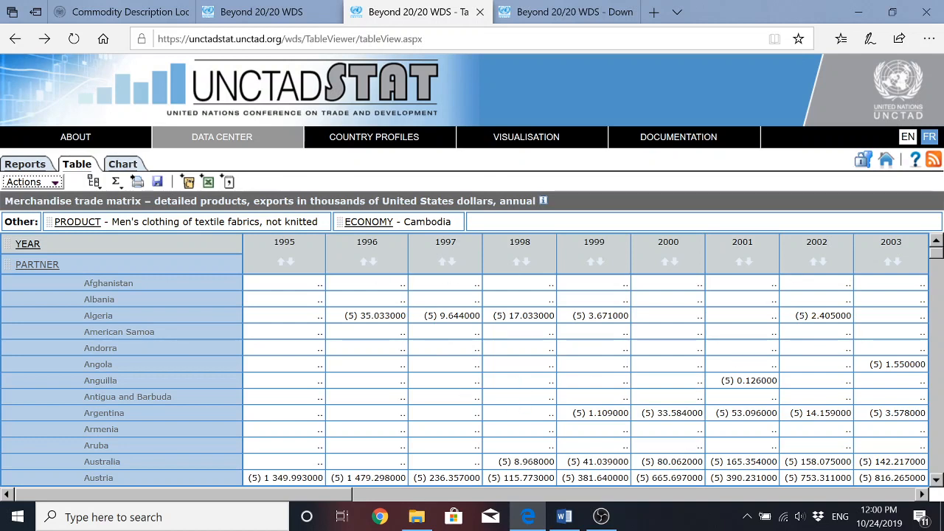
{"action": "mouse_move", "coordinate": [125, 322]}
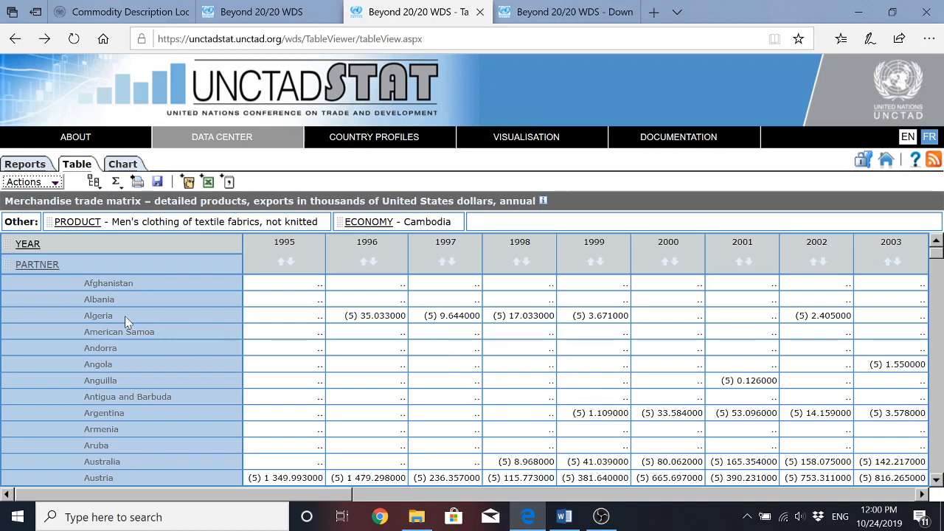
{"action": "mouse_move", "coordinate": [42, 271]}
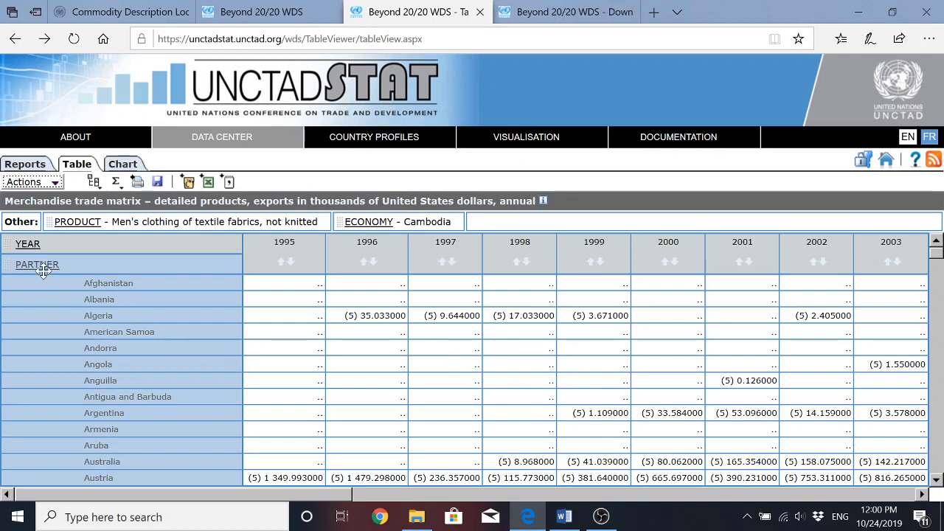
{"action": "mouse_move", "coordinate": [292, 313]}
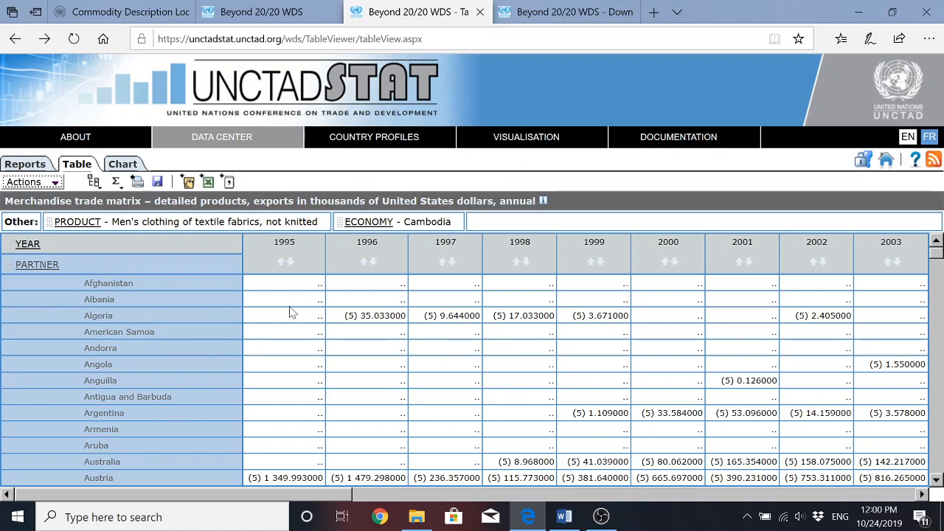
{"action": "mouse_move", "coordinate": [602, 251]}
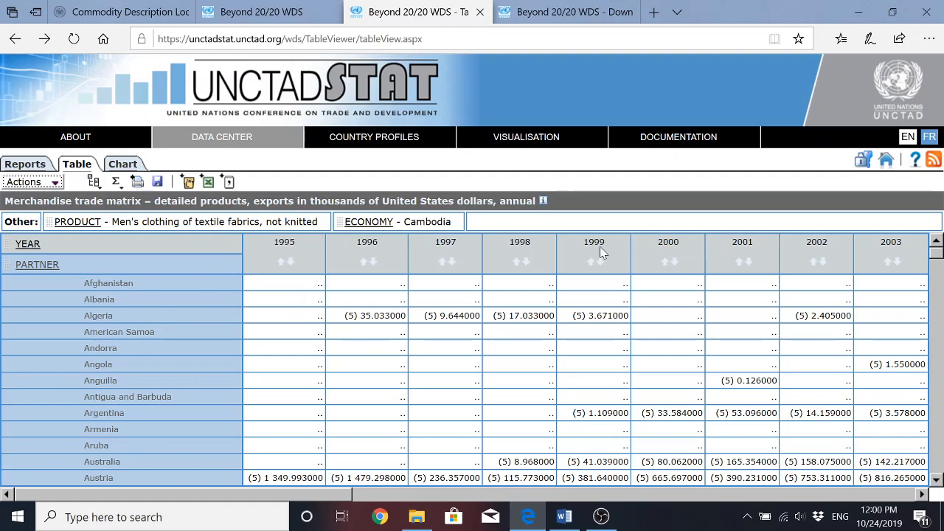
{"action": "mouse_move", "coordinate": [601, 254]}
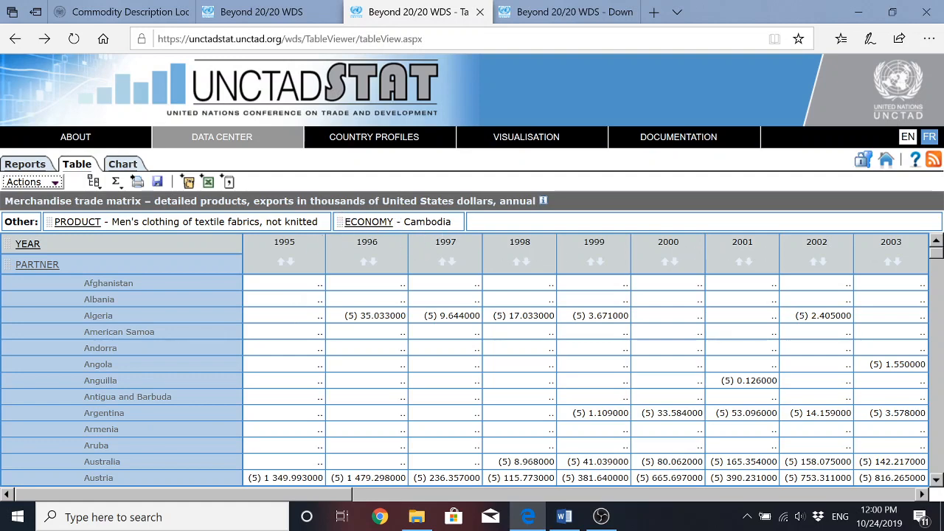
Step: After checking the assignment document, bring up the economy item selection for the table rows
{"action": "left_click", "coordinate": [564, 516]}
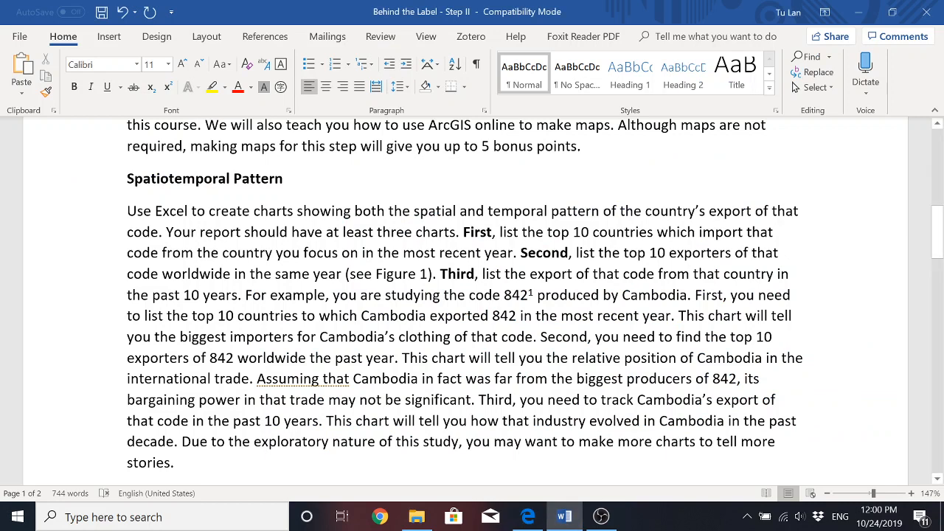
{"action": "left_click", "coordinate": [268, 295]}
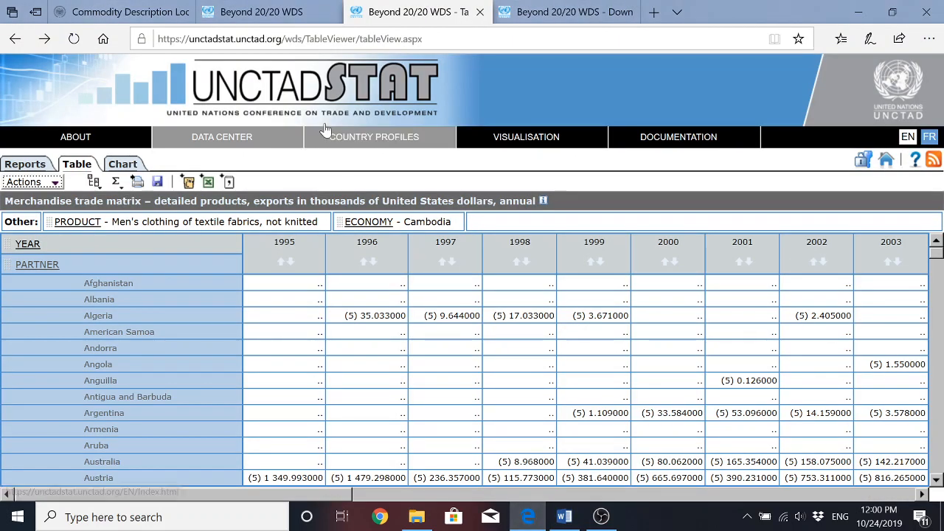
{"action": "mouse_move", "coordinate": [584, 338]}
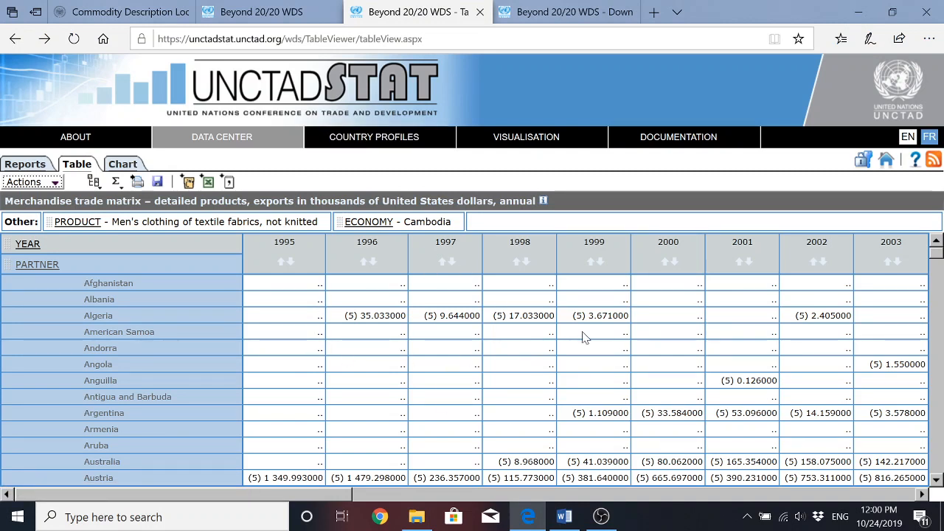
{"action": "mouse_move", "coordinate": [343, 322]}
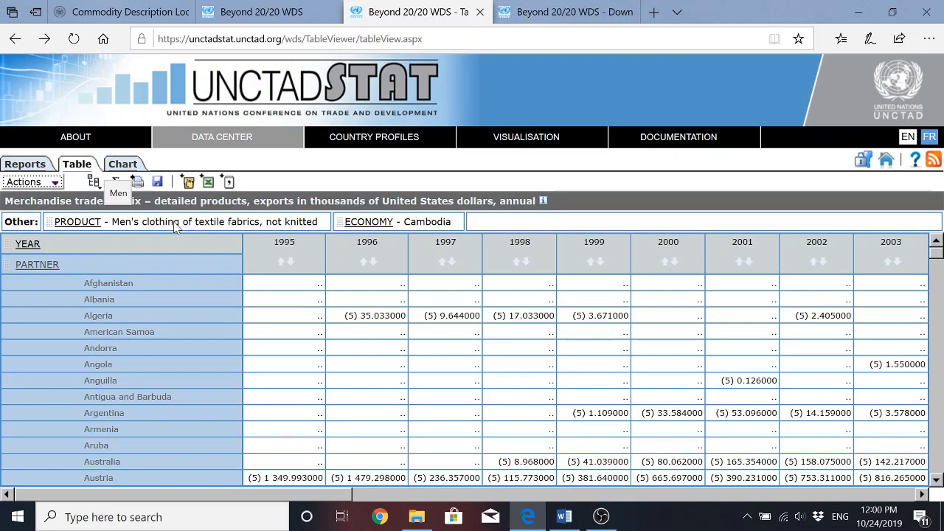
{"action": "mouse_move", "coordinate": [264, 230]}
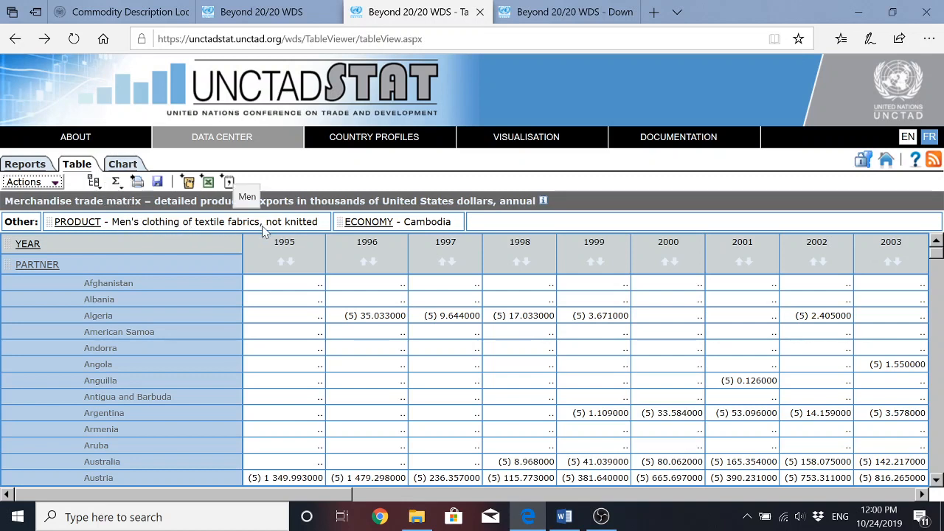
{"action": "mouse_move", "coordinate": [410, 351]}
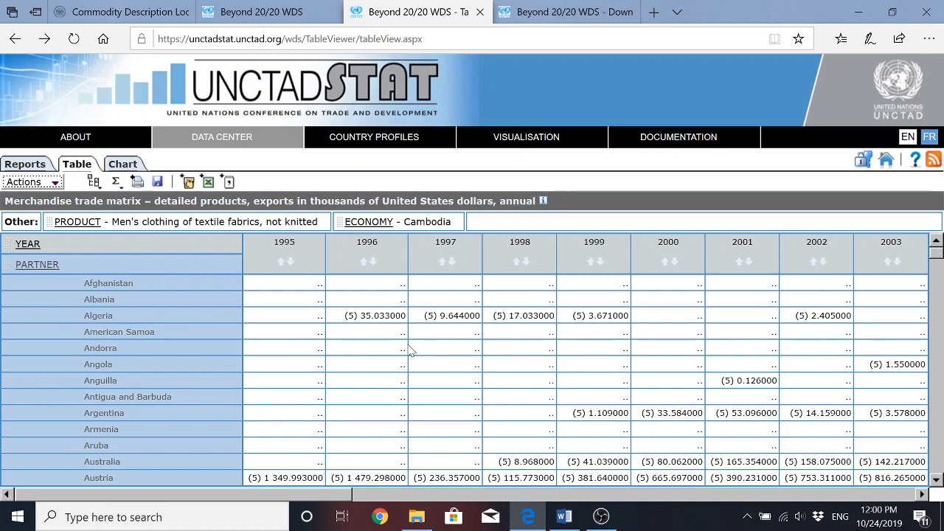
{"action": "mouse_move", "coordinate": [369, 221]}
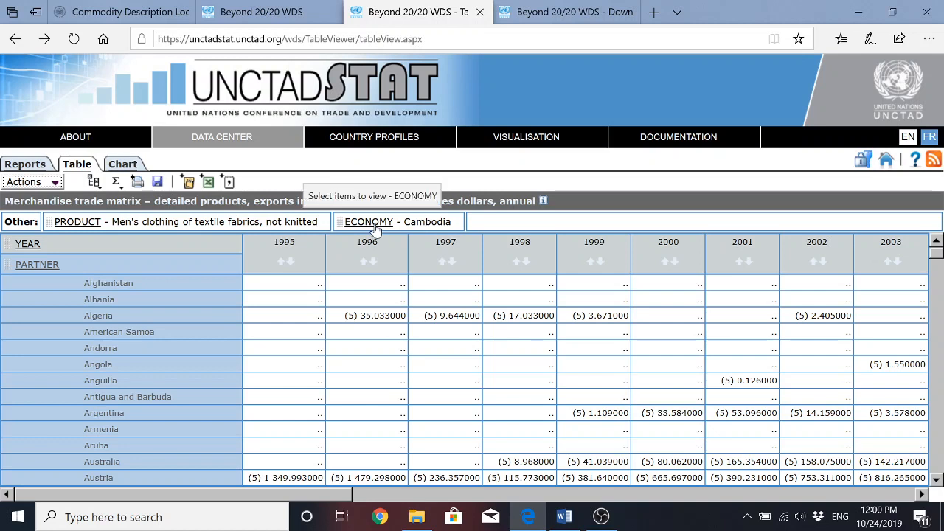
{"action": "mouse_move", "coordinate": [136, 284]}
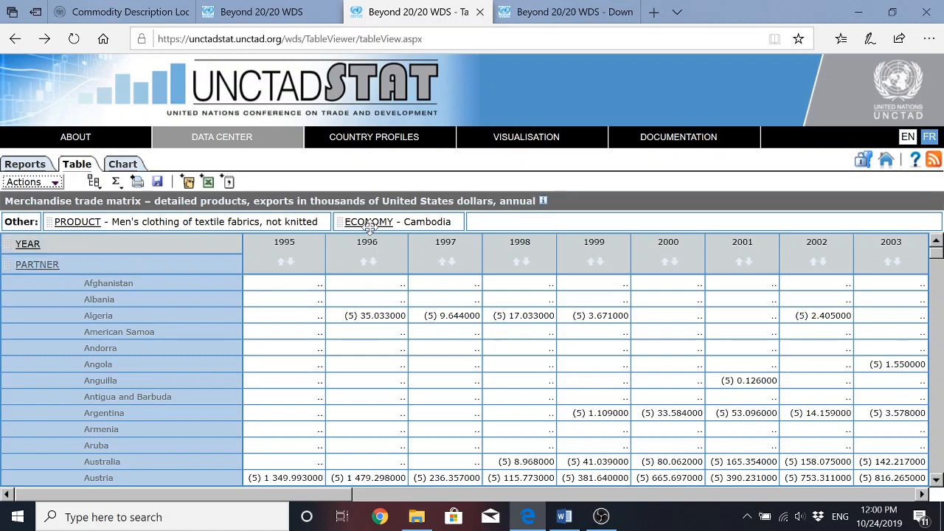
{"action": "mouse_move", "coordinate": [369, 221]}
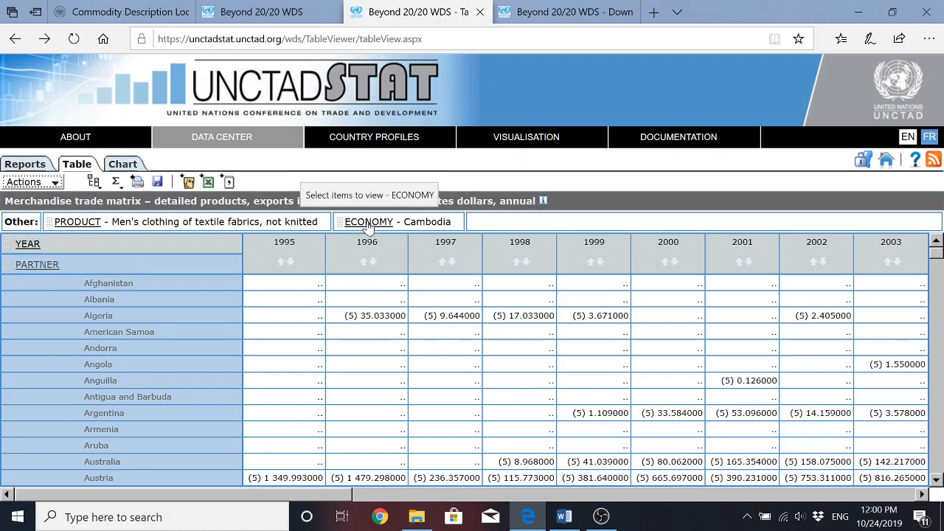
{"action": "left_click", "coordinate": [369, 221]}
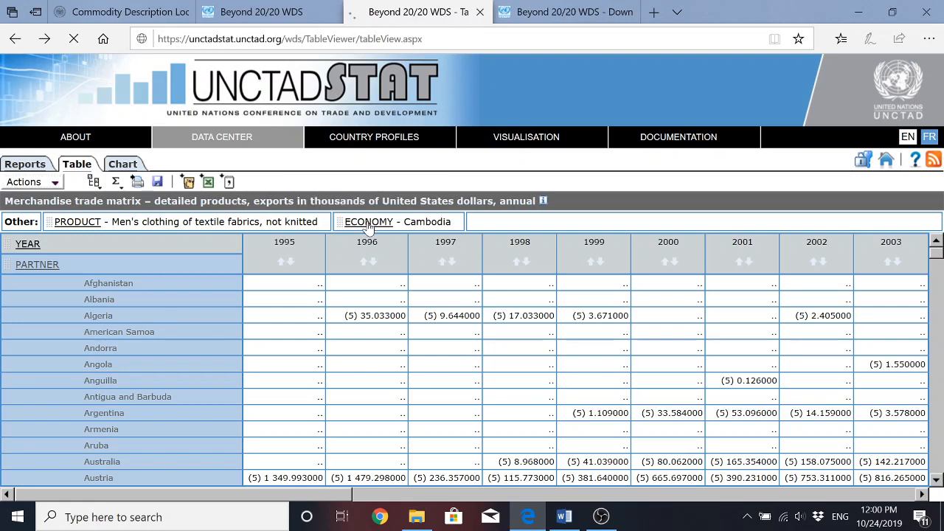
{"action": "left_click", "coordinate": [369, 222]}
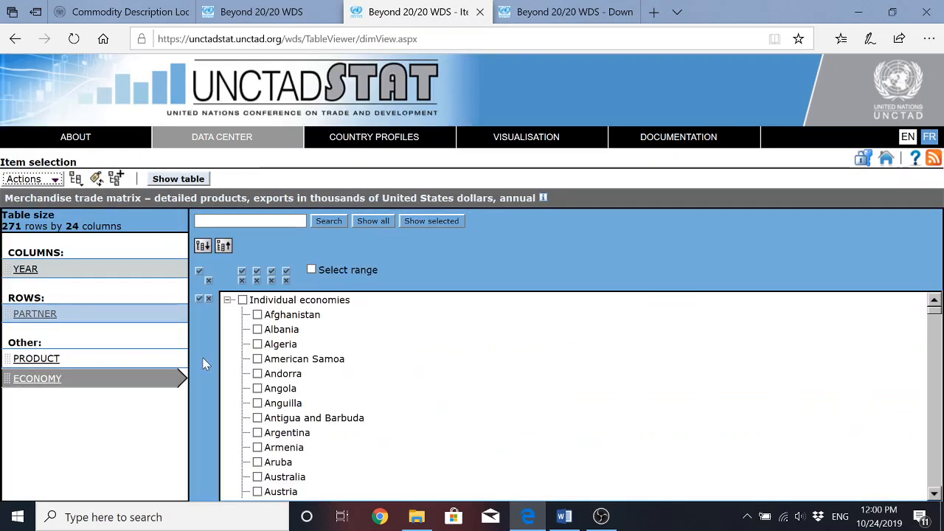
{"action": "mouse_move", "coordinate": [41, 419]}
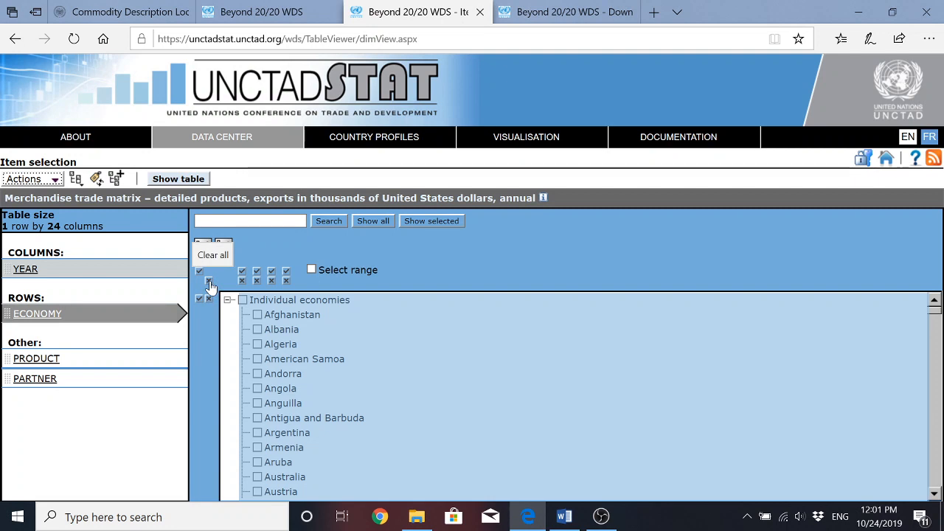
Step: Clear the current economy selection before ticking all individual economies
{"action": "left_click", "coordinate": [213, 254]}
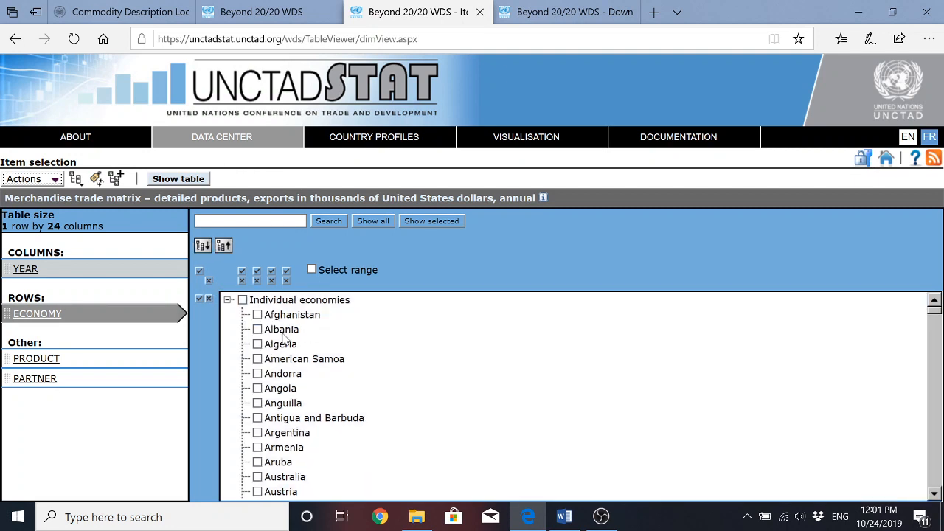
{"action": "mouse_move", "coordinate": [366, 360]}
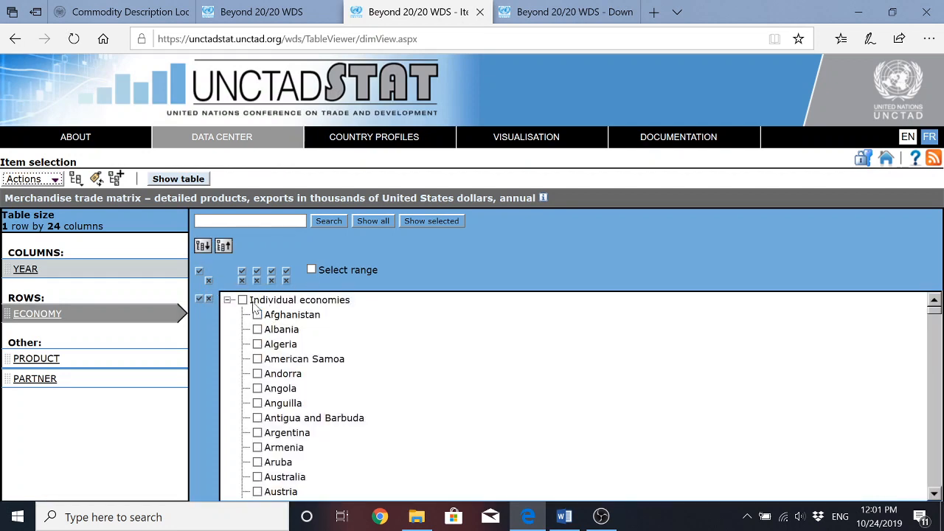
{"action": "mouse_move", "coordinate": [257, 274]}
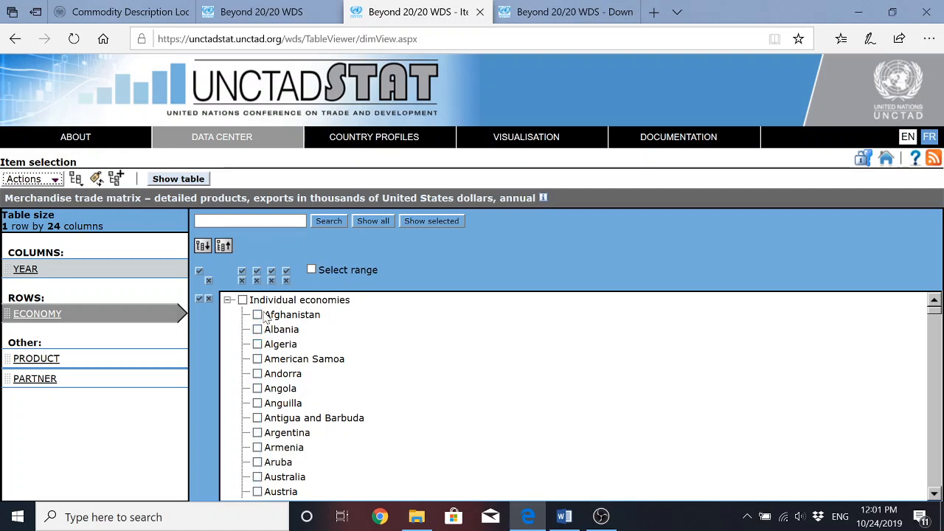
{"action": "mouse_move", "coordinate": [257, 272]}
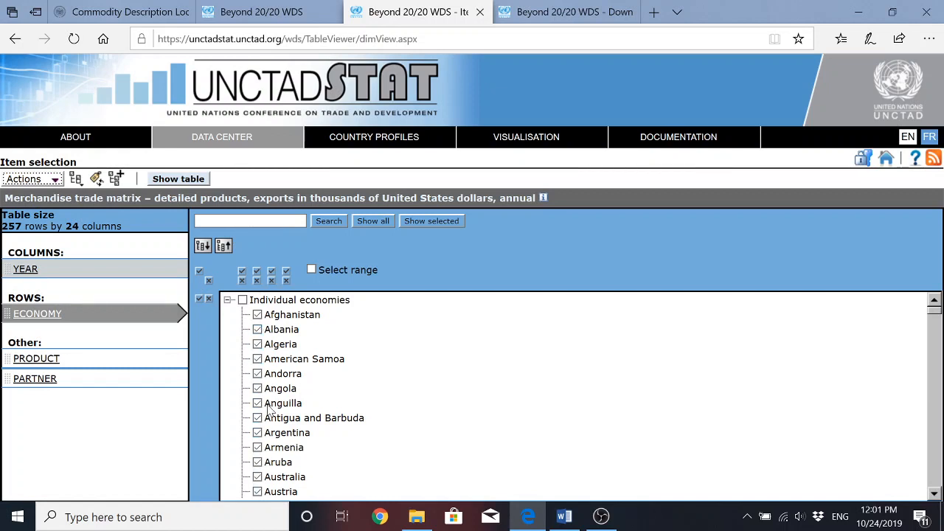
{"action": "mouse_move", "coordinate": [271, 372]}
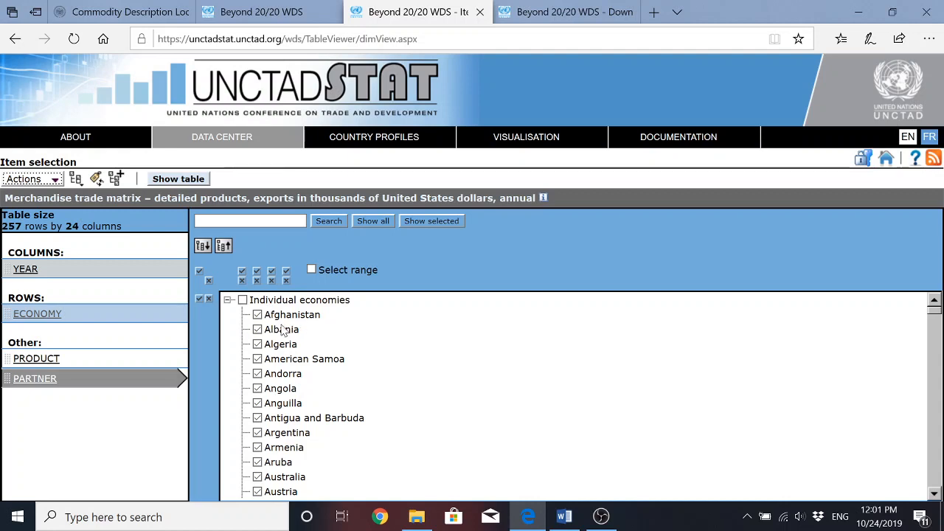
{"action": "mouse_move", "coordinate": [330, 354]}
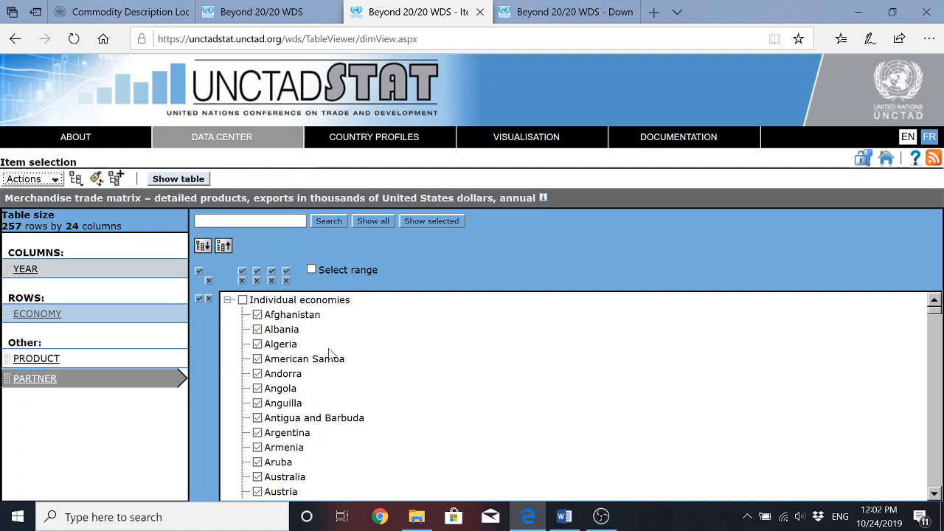
{"action": "mouse_move", "coordinate": [248, 318]}
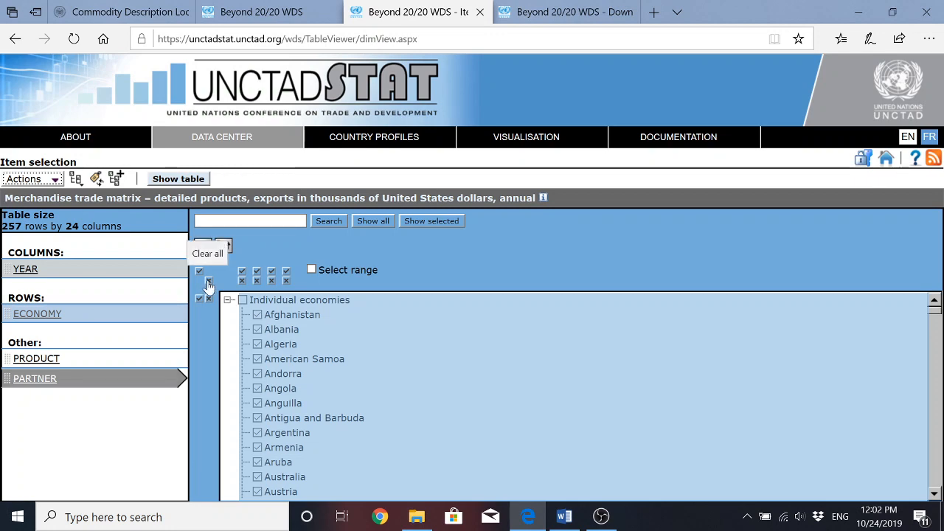
Step: Clear all partners, select World as the only partner, and show the resulting table
{"action": "left_click", "coordinate": [207, 254]}
{"action": "type", "text": "world"}
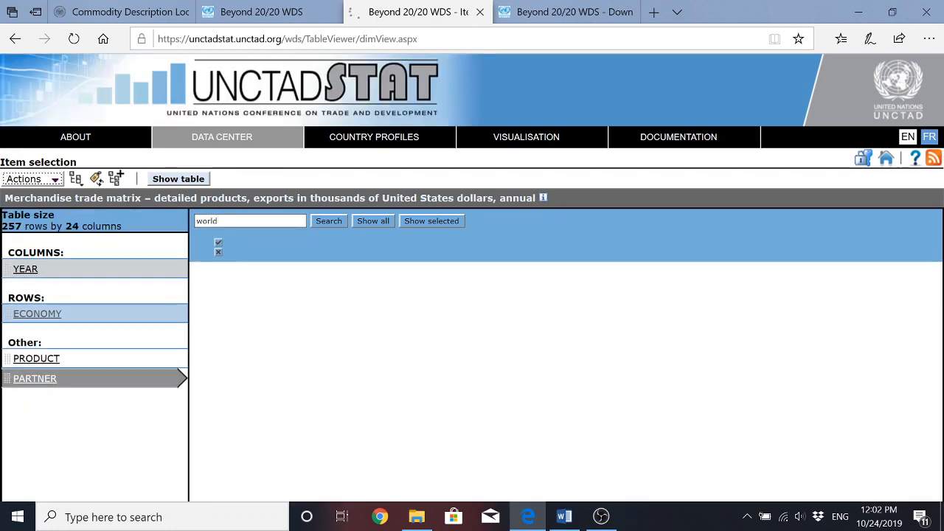
{"action": "left_click", "coordinate": [328, 221]}
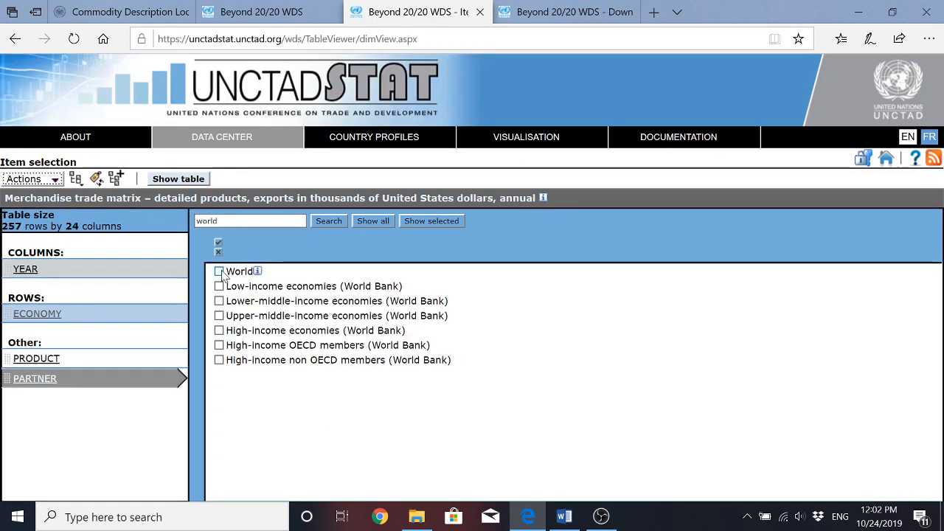
{"action": "left_click", "coordinate": [219, 271]}
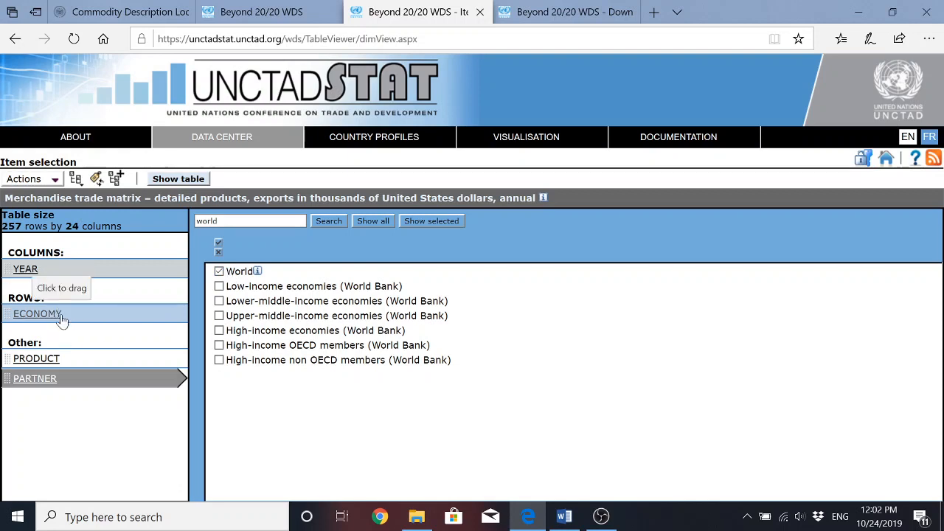
{"action": "mouse_move", "coordinate": [52, 387]}
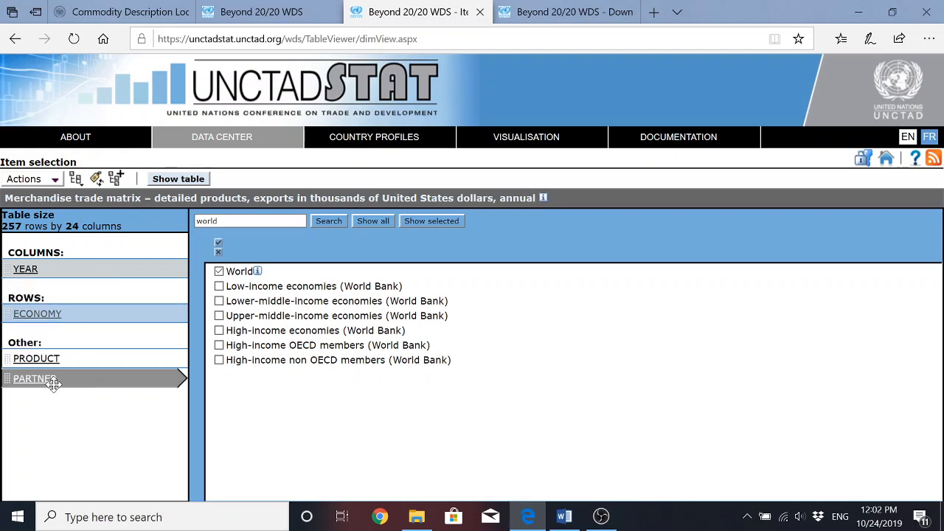
{"action": "mouse_move", "coordinate": [35, 378]}
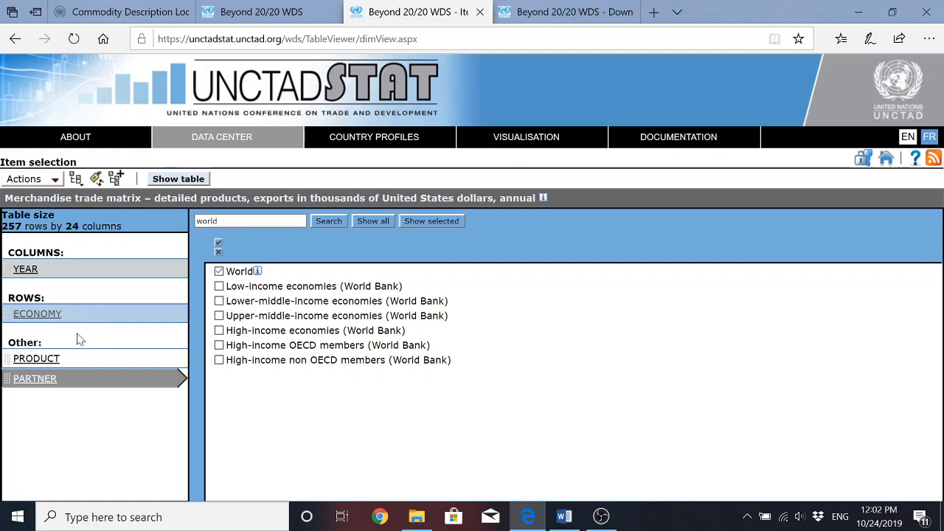
{"action": "mouse_move", "coordinate": [52, 363]}
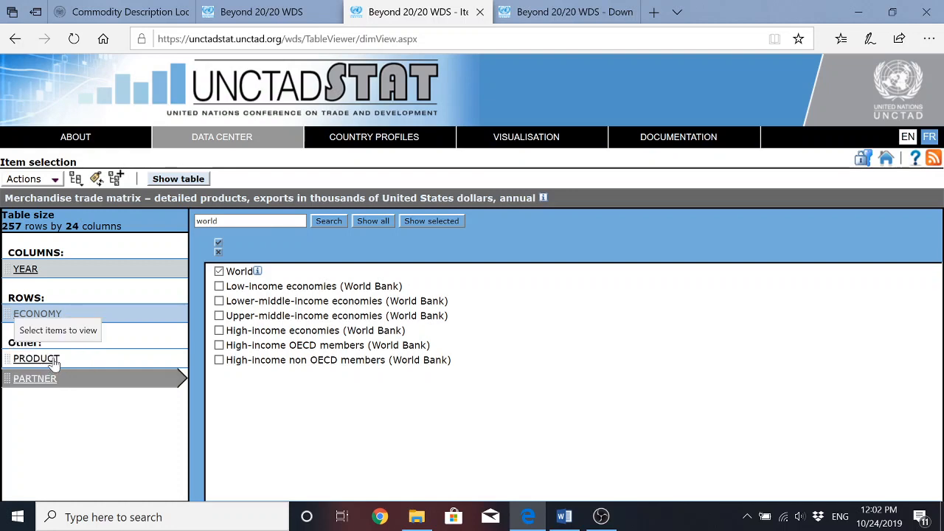
{"action": "mouse_move", "coordinate": [57, 253]}
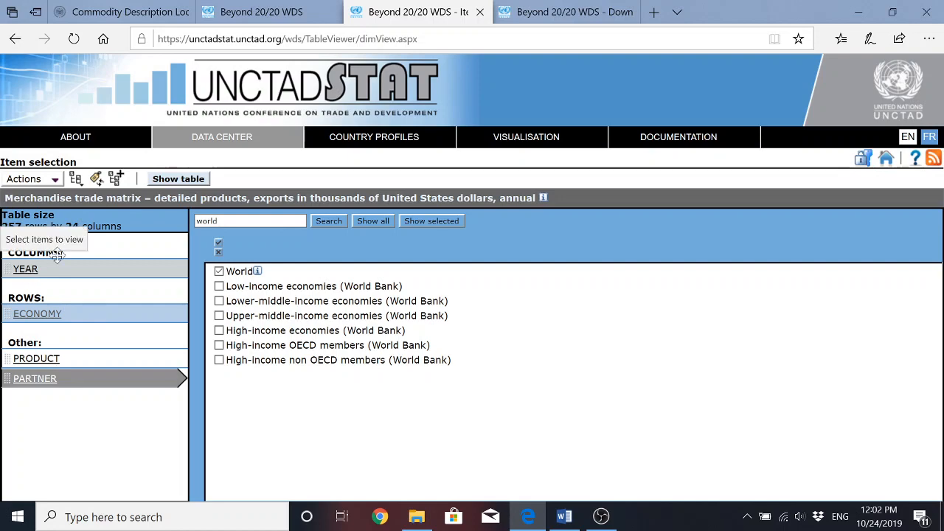
{"action": "left_click", "coordinate": [177, 178]}
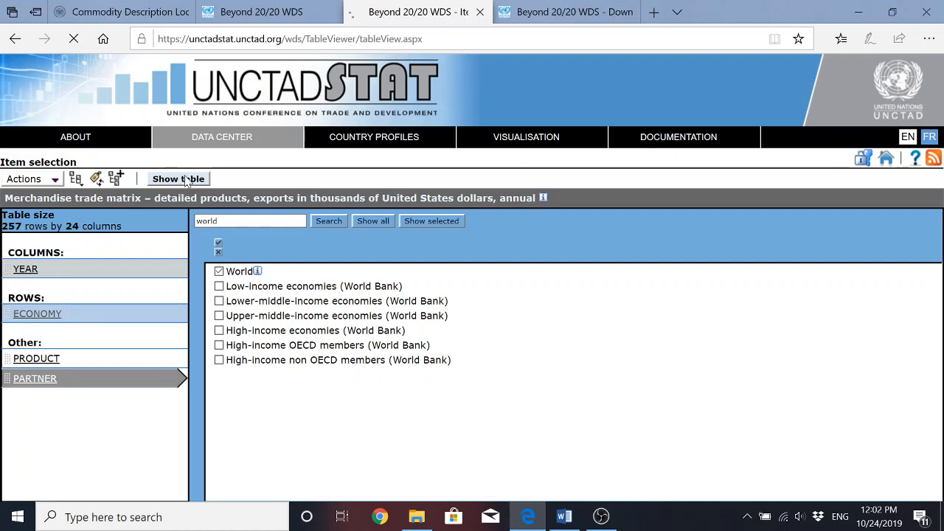
{"action": "left_click", "coordinate": [177, 179]}
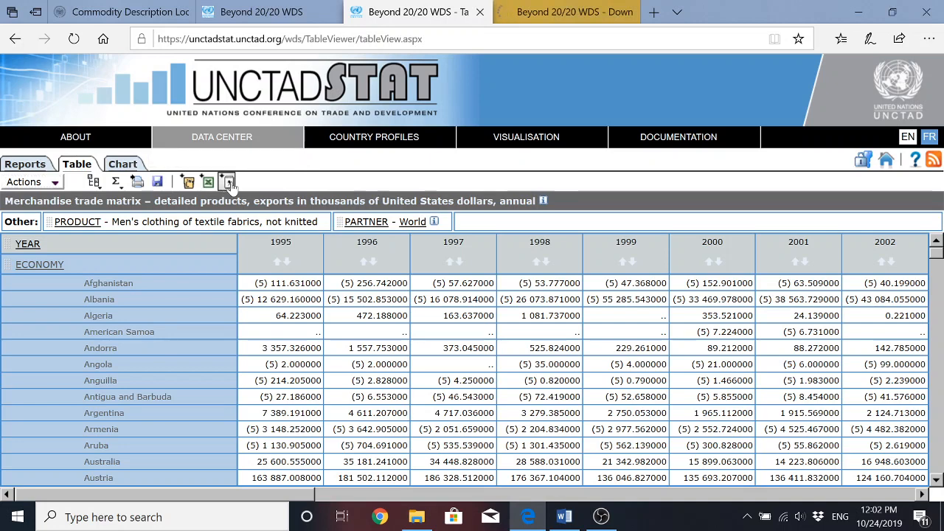
Step: Export the World-partner table as a 62.5 KB CSV download and save it to the computer
{"action": "left_click", "coordinate": [227, 181]}
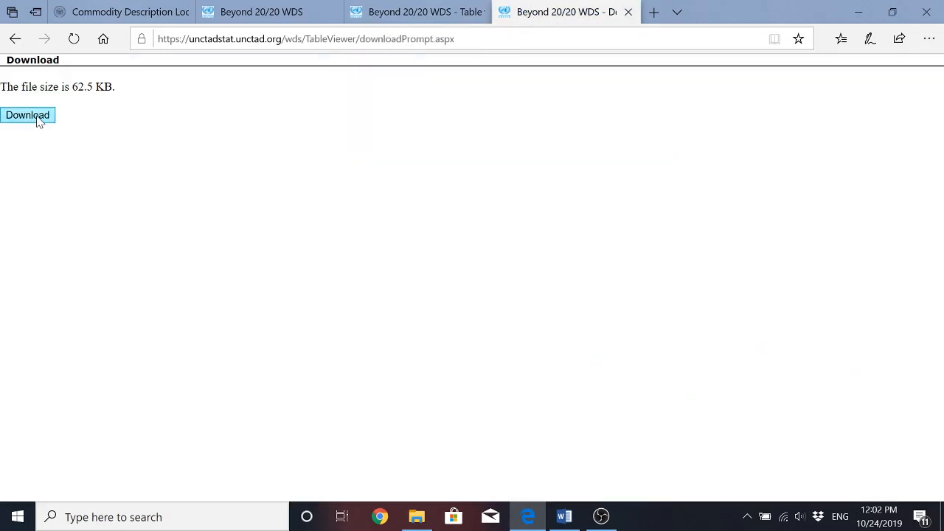
{"action": "left_click", "coordinate": [27, 115]}
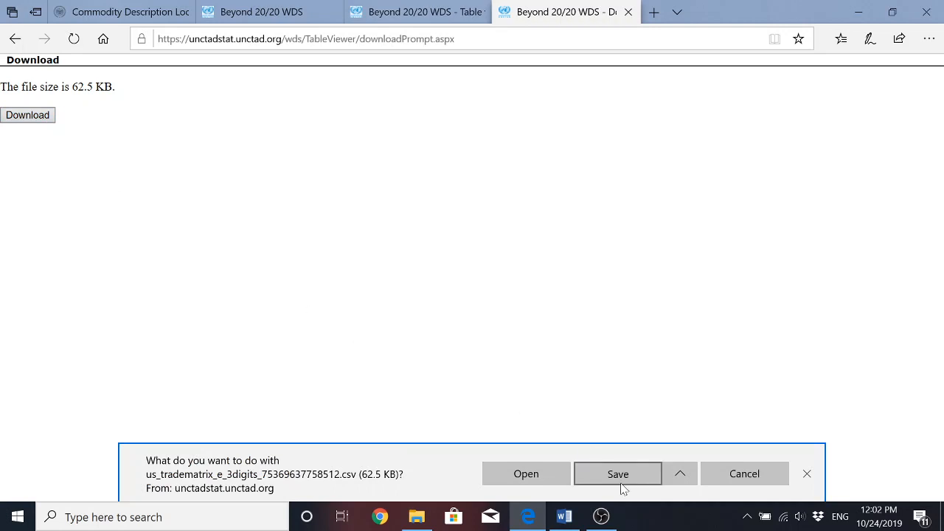
{"action": "left_click", "coordinate": [617, 473]}
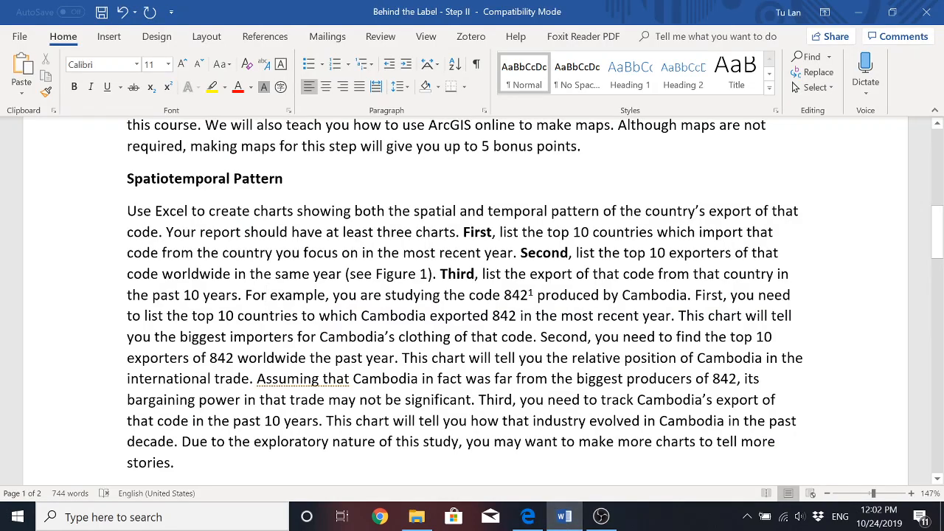
Step: Read the Spatiotemporal Pattern section in Word, then return to the browser download page
{"action": "left_click", "coordinate": [269, 295]}
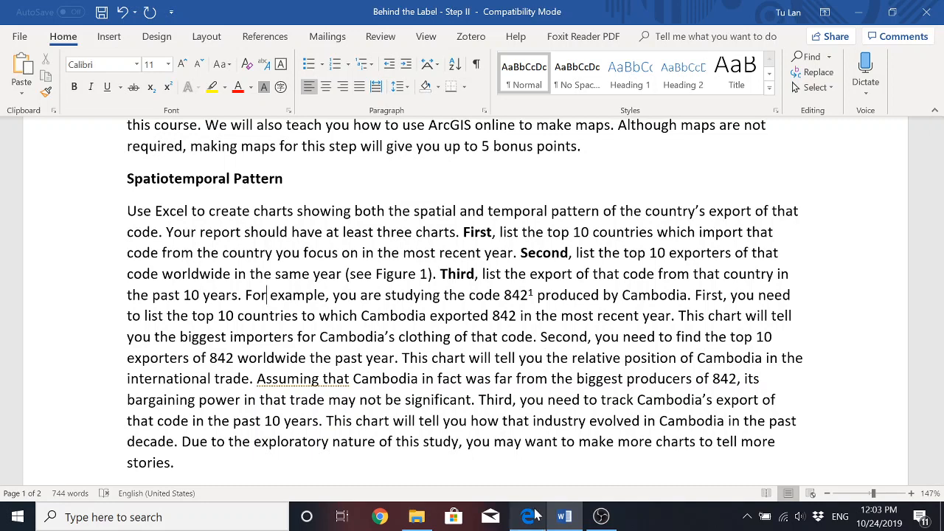
{"action": "left_click", "coordinate": [528, 517]}
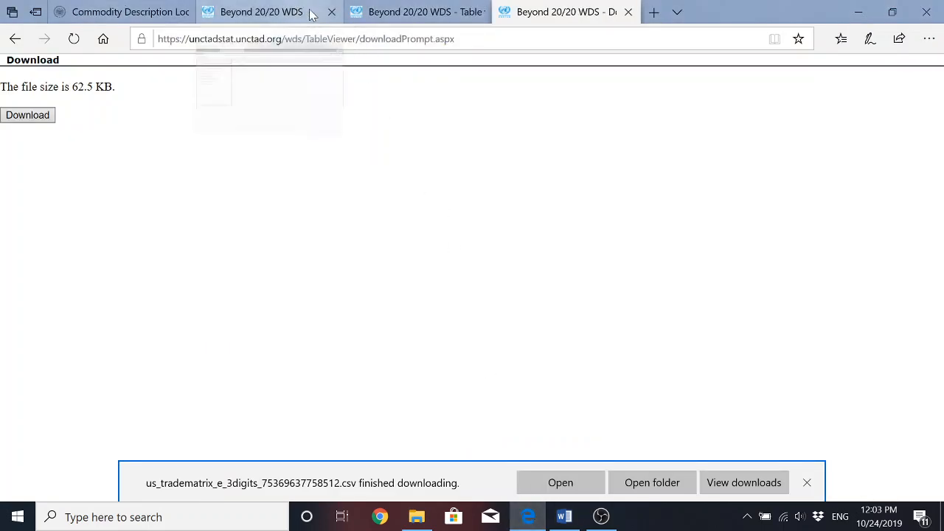
Step: Switch back to the browser tab with the UNCTADstat export table by economy
{"action": "left_click", "coordinate": [416, 11]}
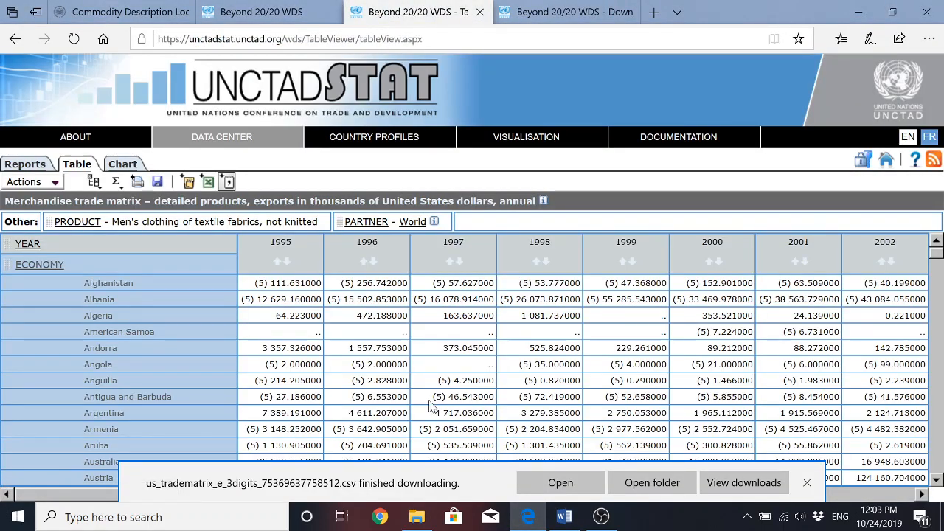
{"action": "mouse_move", "coordinate": [478, 332]}
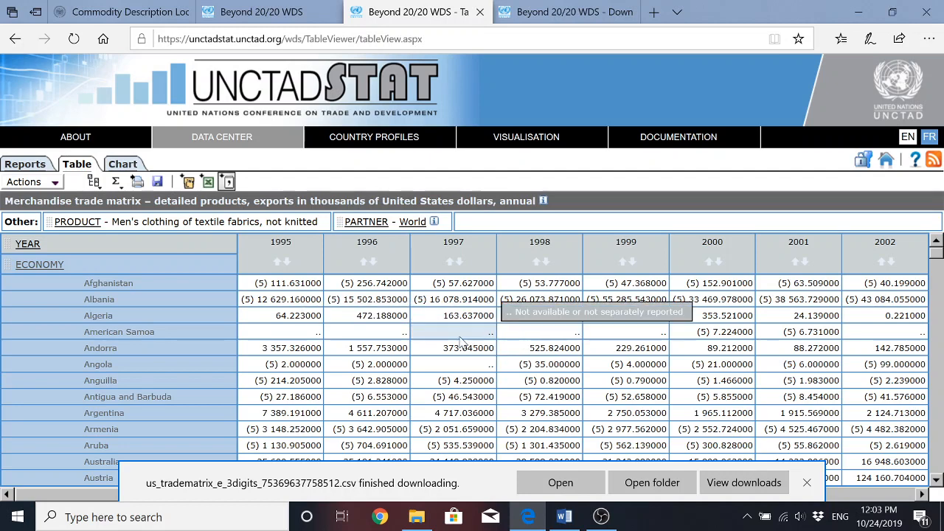
{"action": "mouse_move", "coordinate": [150, 286]}
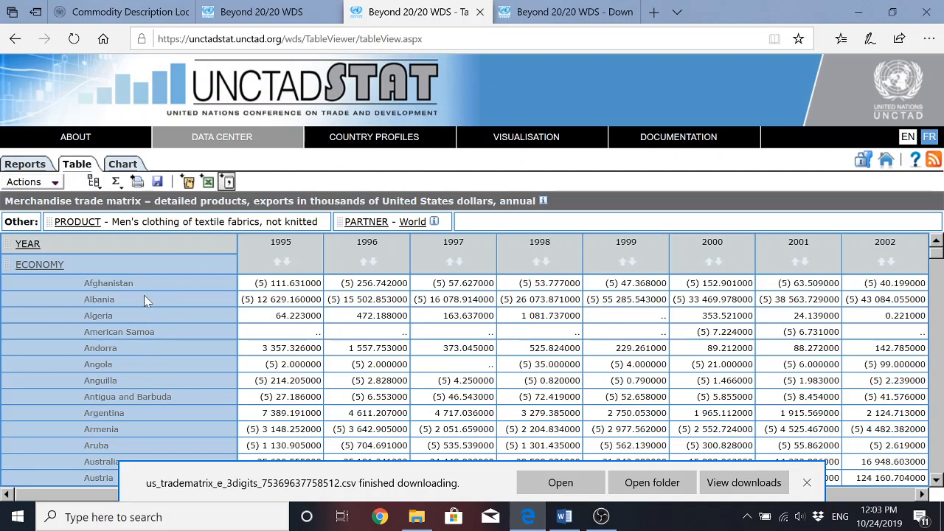
{"action": "mouse_move", "coordinate": [287, 254]}
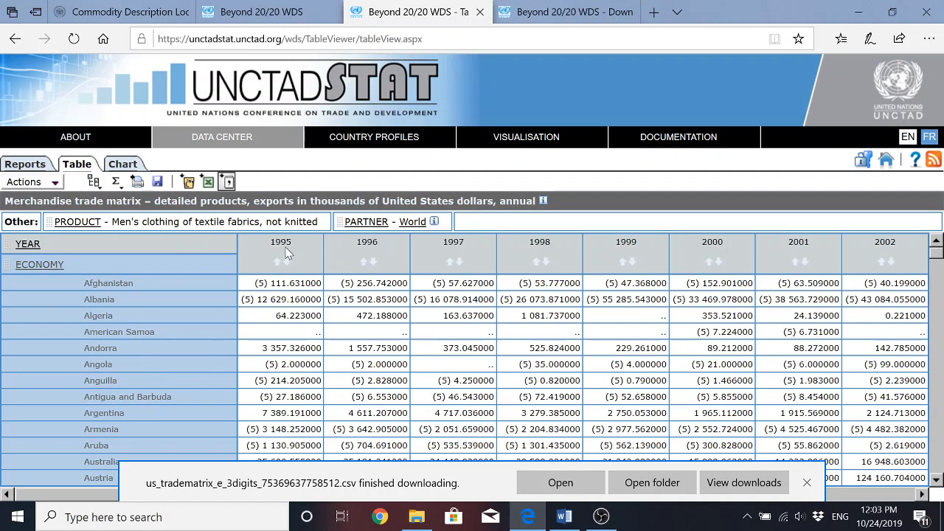
{"action": "mouse_move", "coordinate": [509, 273]}
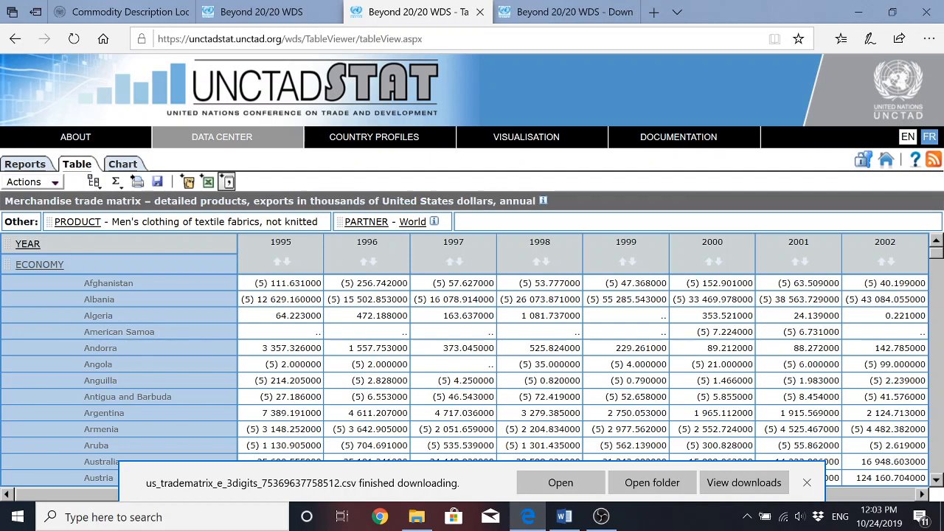
{"action": "mouse_move", "coordinate": [145, 366]}
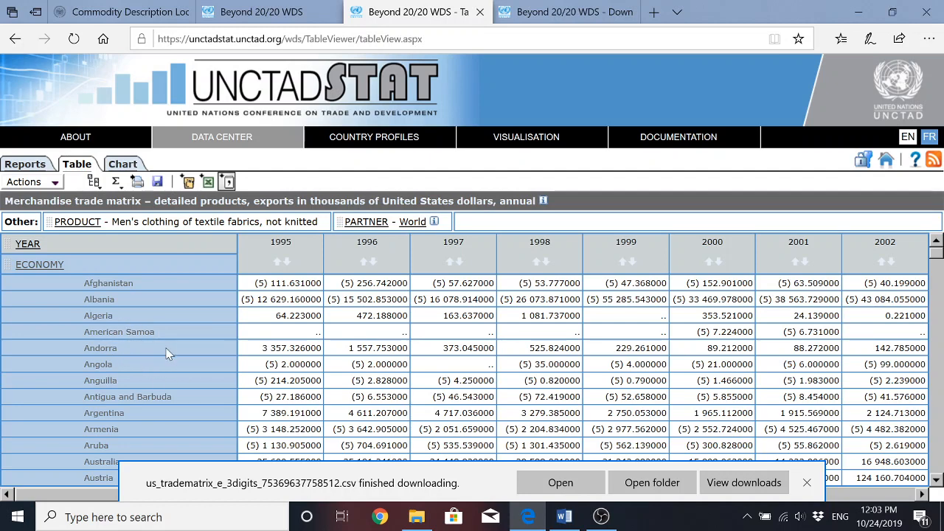
{"action": "mouse_move", "coordinate": [156, 363]}
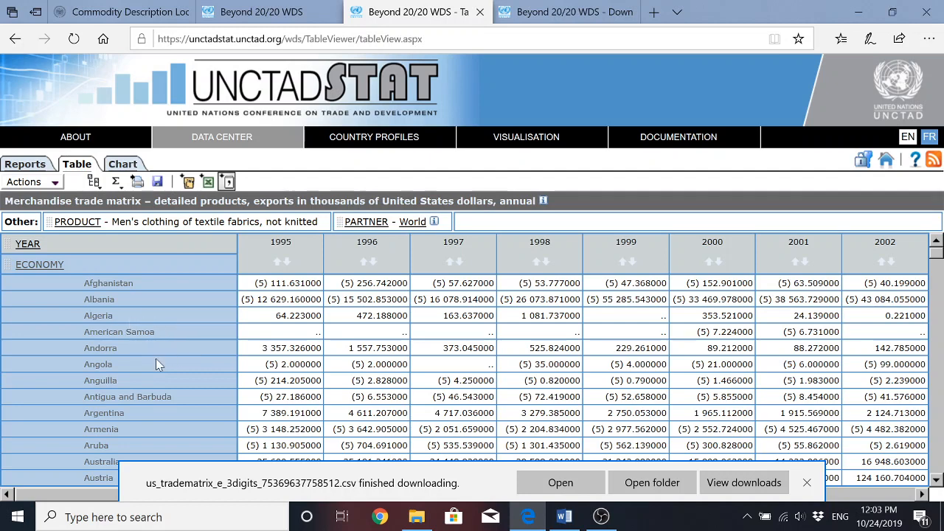
{"action": "mouse_move", "coordinate": [174, 318]}
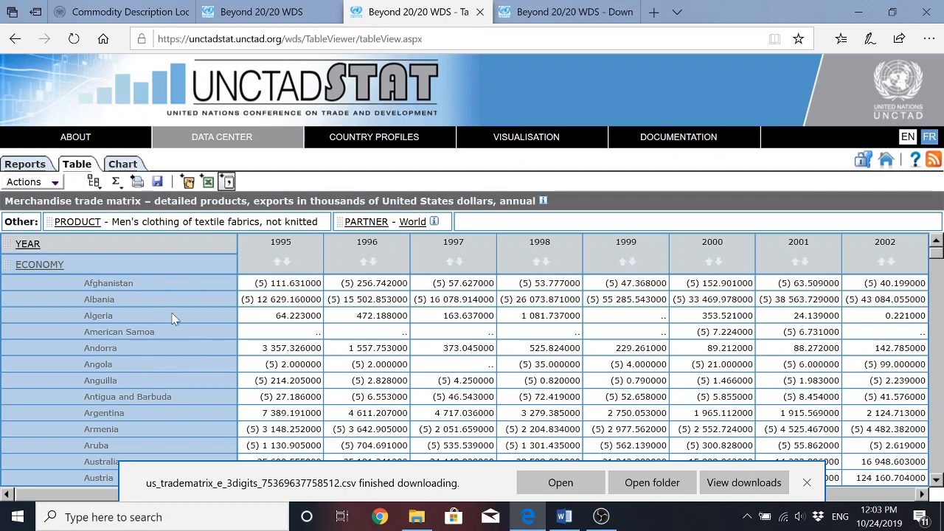
{"action": "mouse_move", "coordinate": [92, 263]}
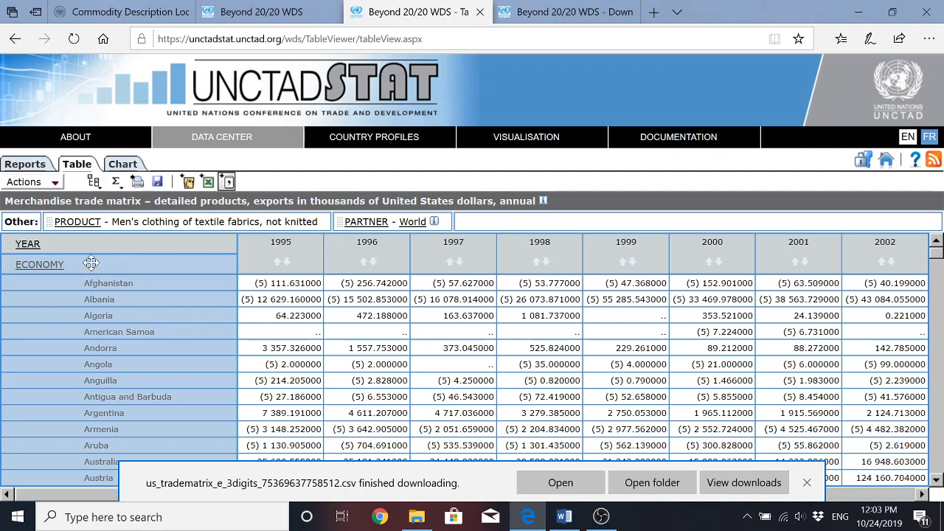
Step: Clear all economies, search 'cambodia', and tick Cambodia as the only row economy
{"action": "left_click", "coordinate": [38, 264]}
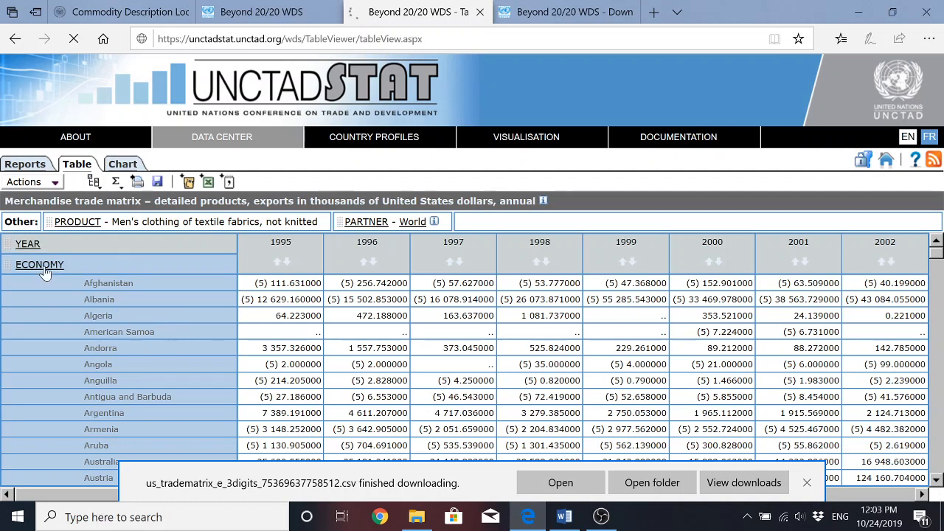
{"action": "left_click", "coordinate": [38, 264]}
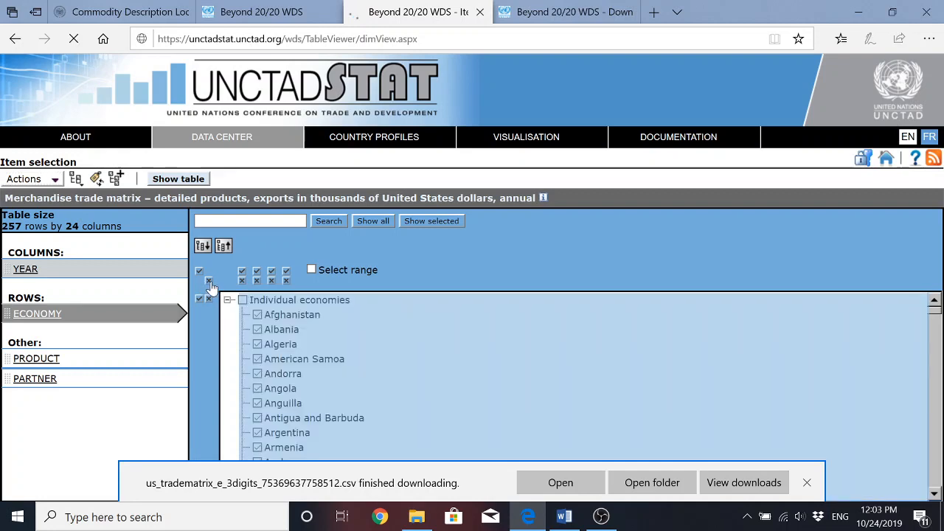
{"action": "left_click", "coordinate": [209, 281]}
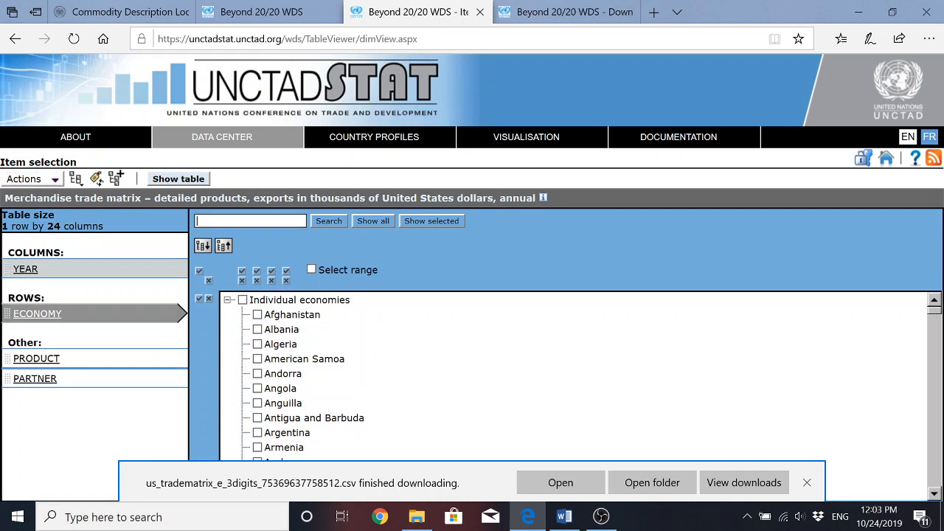
{"action": "type", "text": "cambodia"}
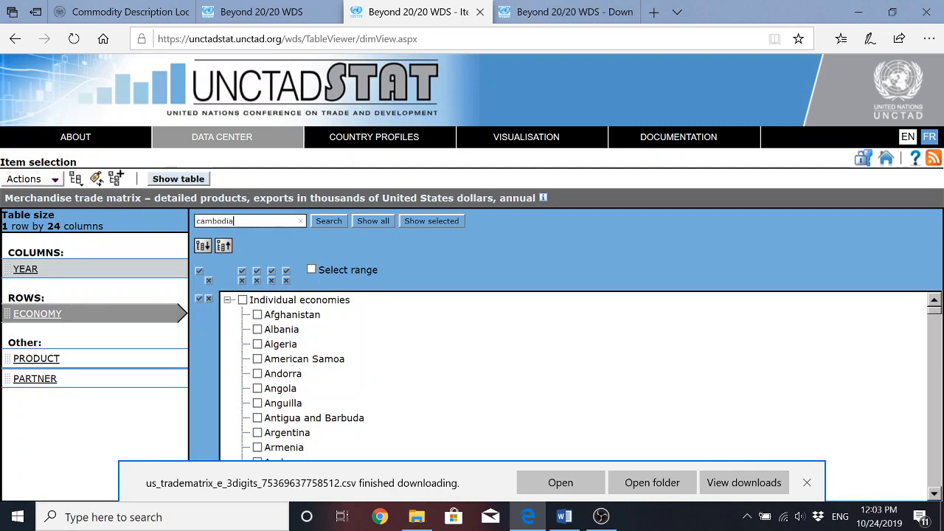
{"action": "left_click", "coordinate": [327, 222]}
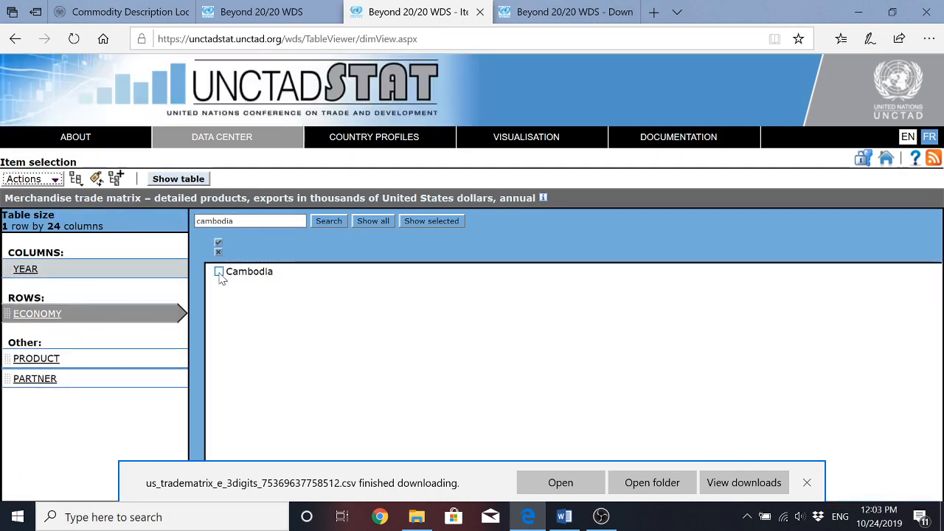
{"action": "left_click", "coordinate": [218, 272]}
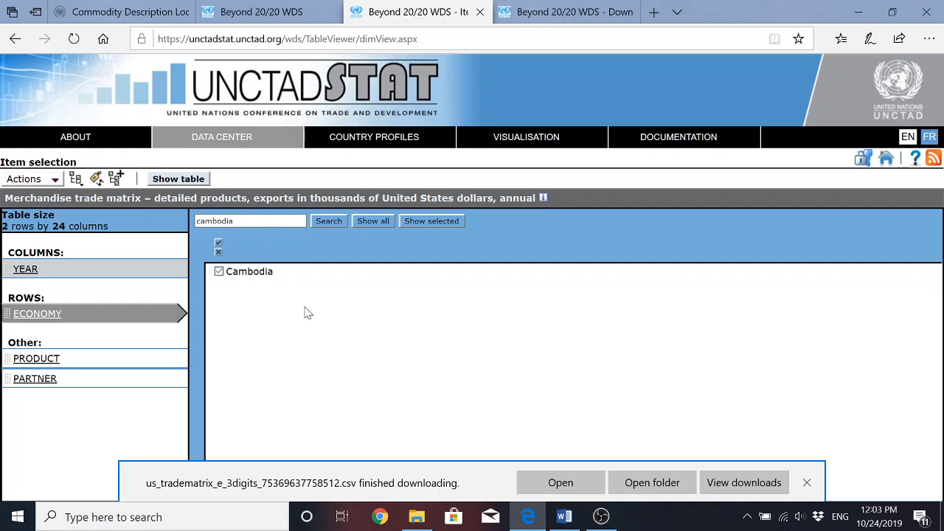
{"action": "mouse_move", "coordinate": [37, 312]}
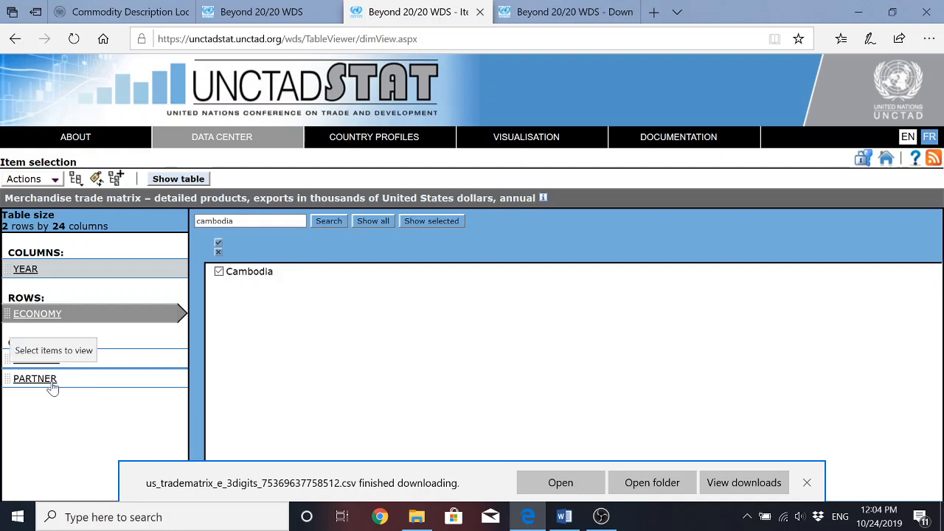
{"action": "mouse_move", "coordinate": [62, 380]}
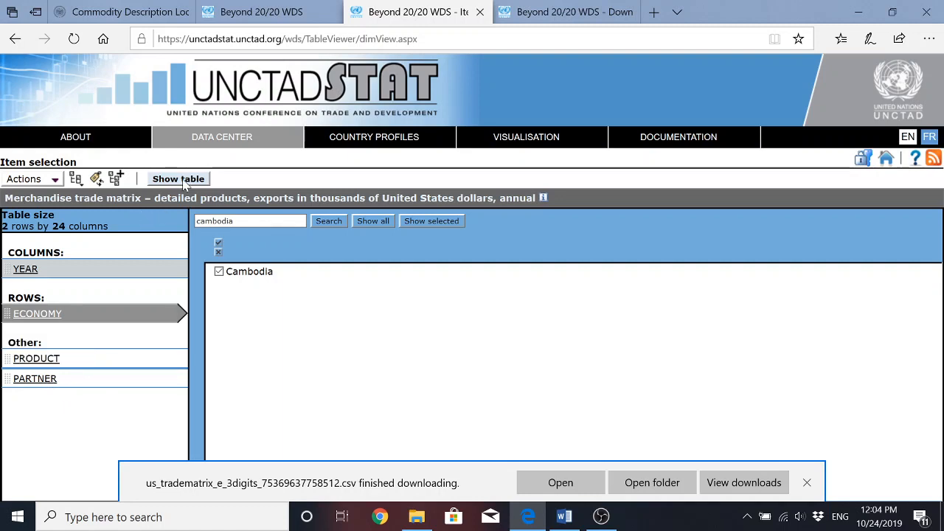
Step: Show the Cambodia-only table and review its yearly columns from 1995 to 2017
{"action": "left_click", "coordinate": [177, 178]}
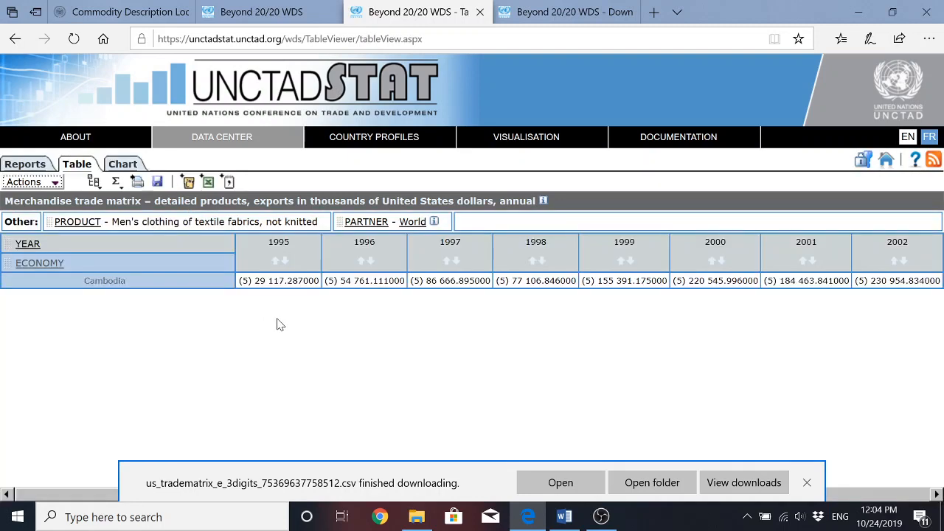
{"action": "left_click", "coordinate": [806, 482]}
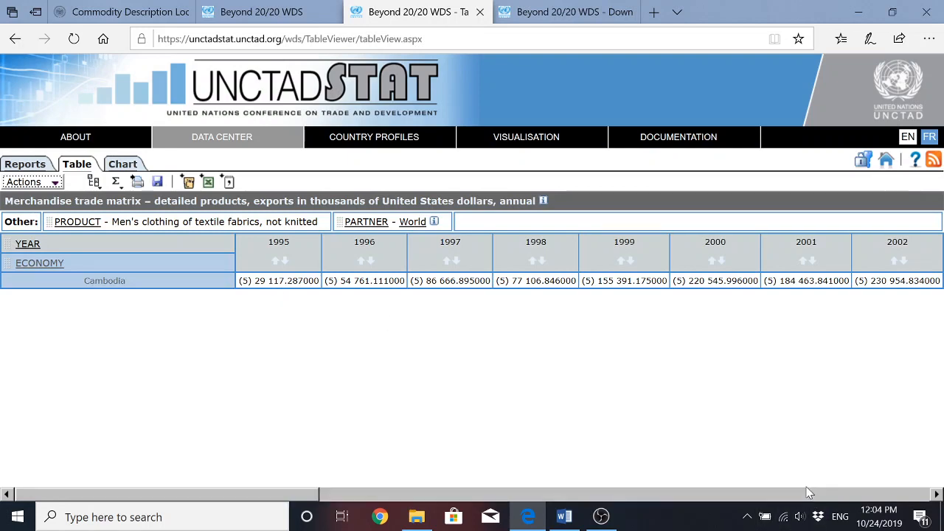
{"action": "mouse_move", "coordinate": [381, 310]}
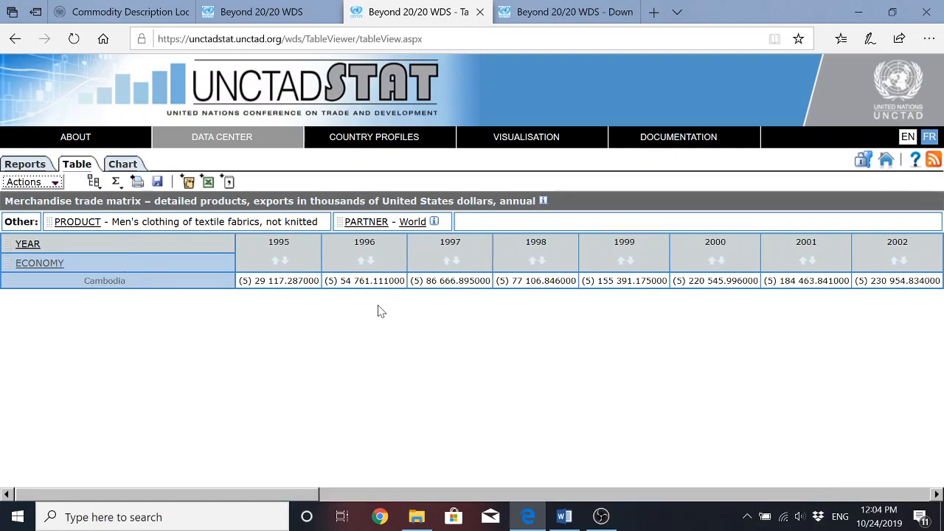
{"action": "mouse_move", "coordinate": [322, 494]}
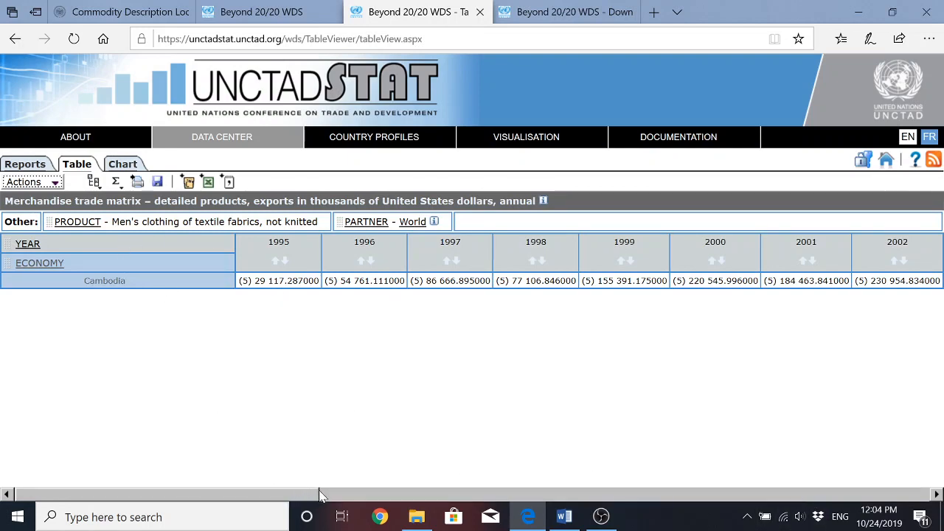
{"action": "scroll", "scroll_direction": "right", "scroll_amount": 3}
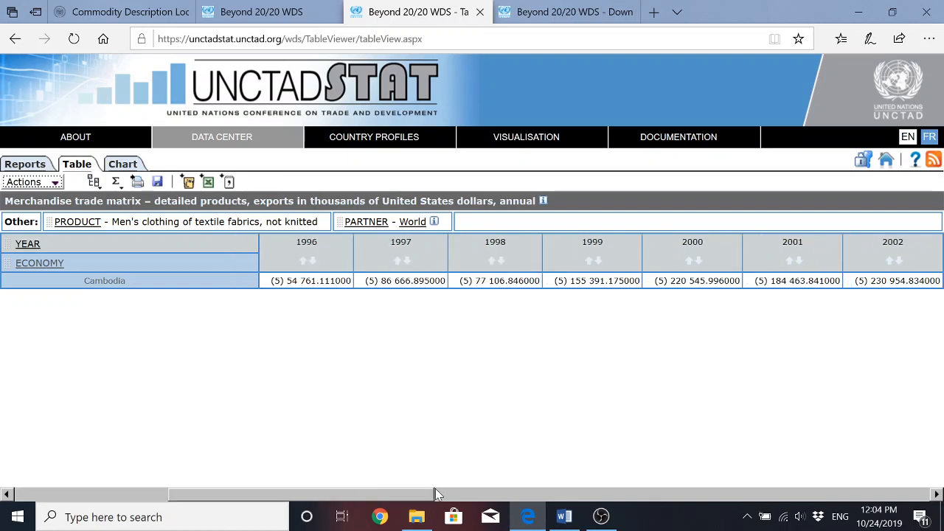
{"action": "scroll", "scroll_direction": "right", "scroll_amount": 3}
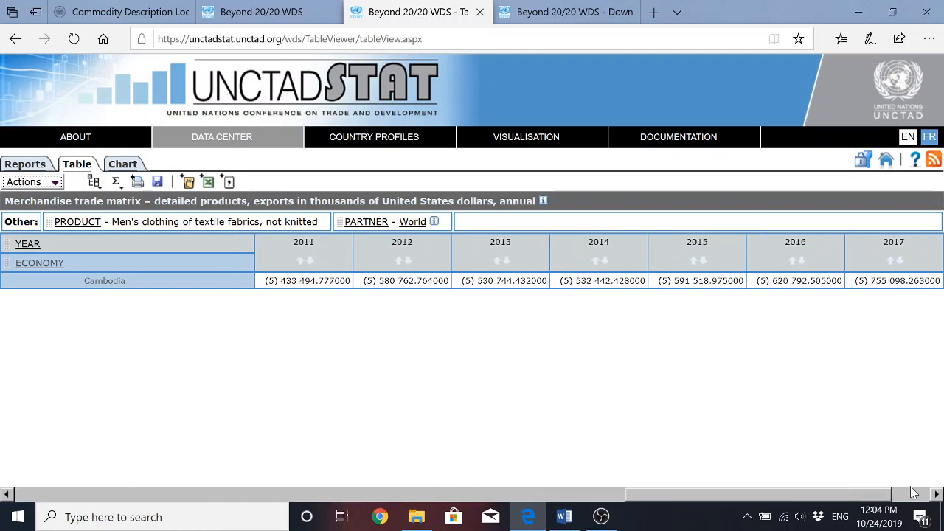
{"action": "mouse_move", "coordinate": [257, 230]}
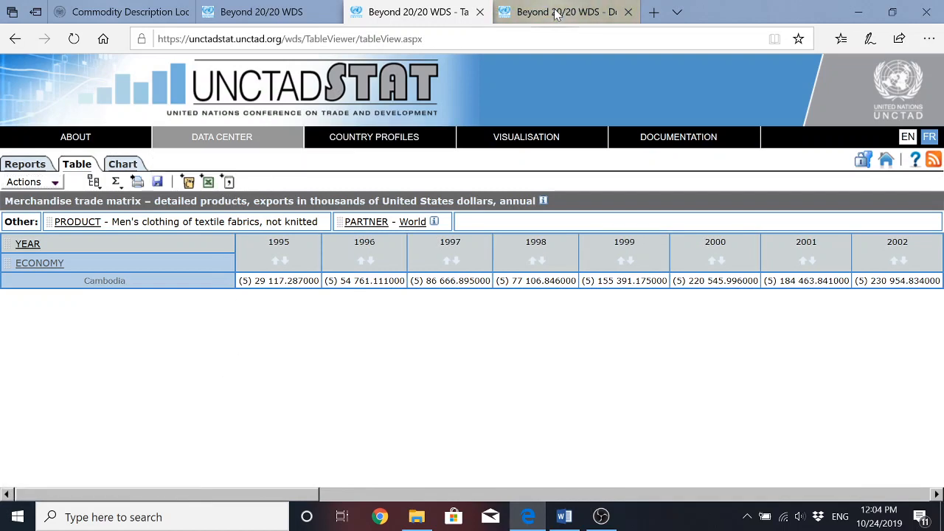
Step: Download the 572-byte Cambodia-to-World CSV and save it to disk
{"action": "left_click", "coordinate": [158, 182]}
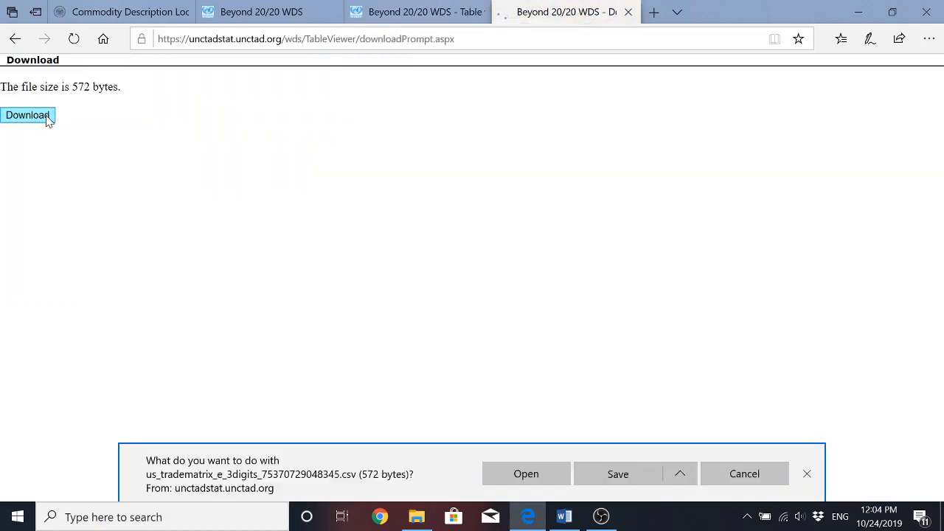
{"action": "left_click", "coordinate": [616, 474]}
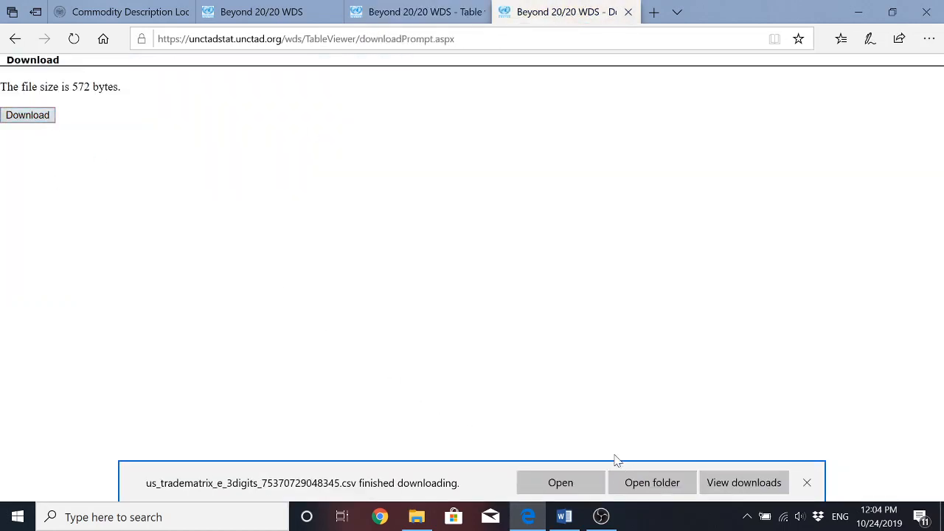